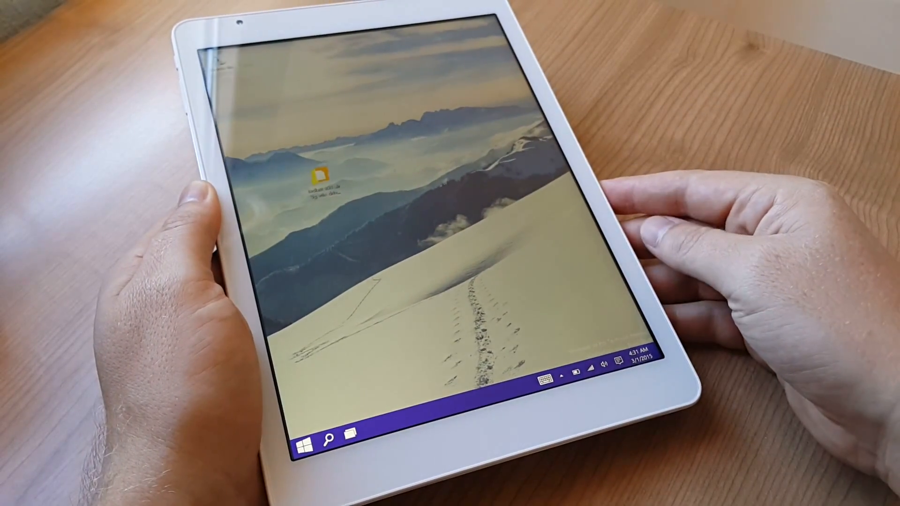
Switch off Tablet mode in Action Center to bring back the desktop taskbar and search box
left_click(619, 366)
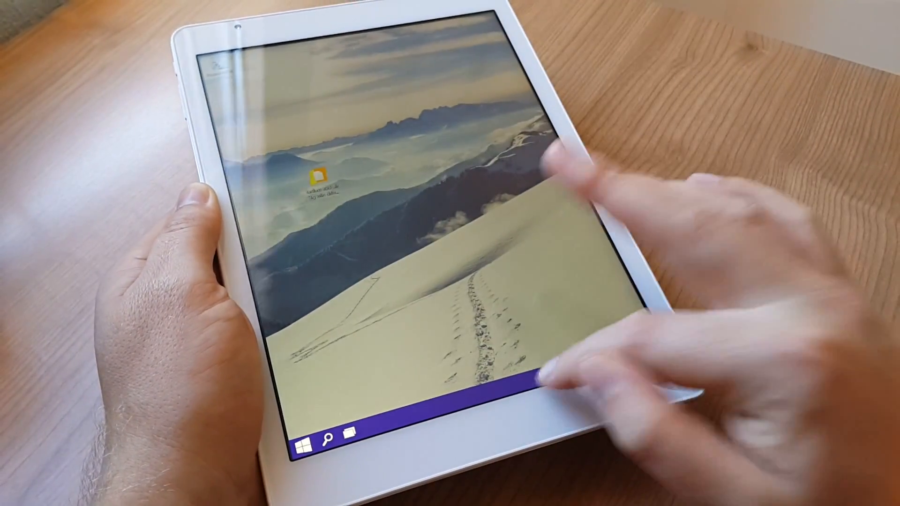
left_click(348, 434)
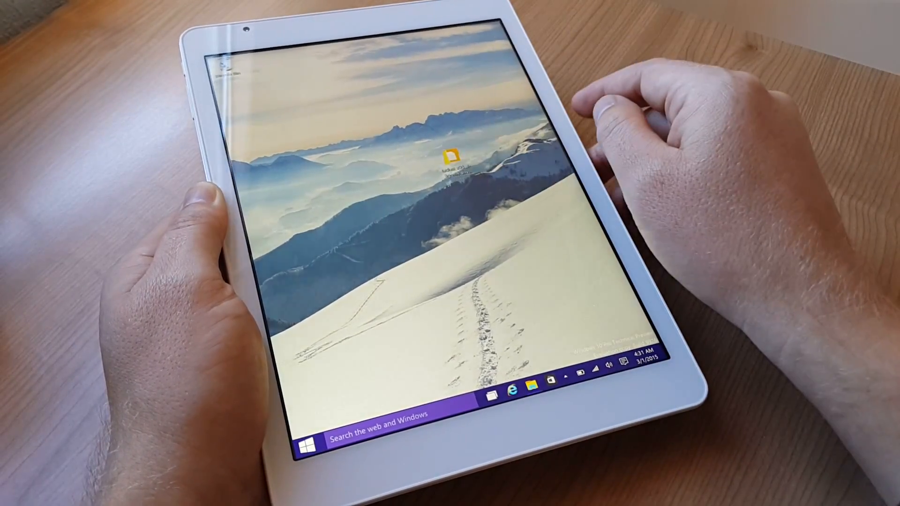
left_click(491, 388)
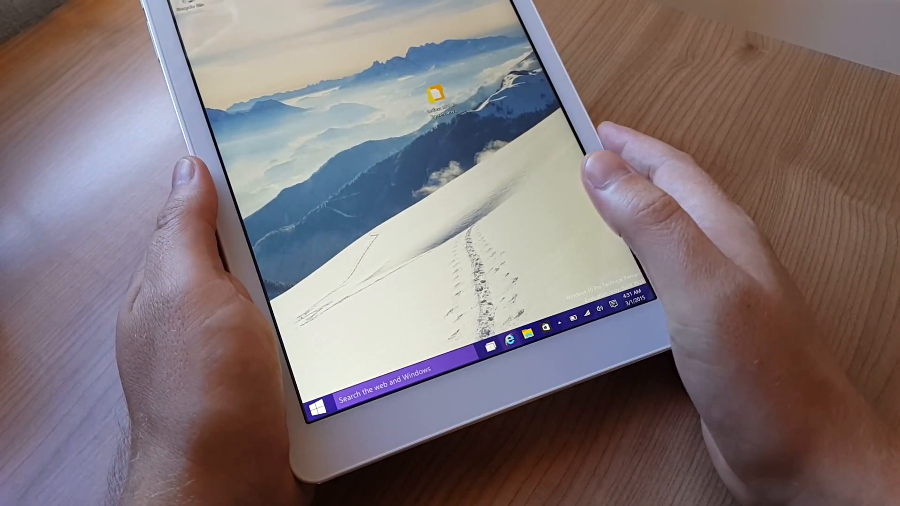
Load the TechTablets site in Internet Explorer using the touch keyboard and scroll the page
left_click(514, 338)
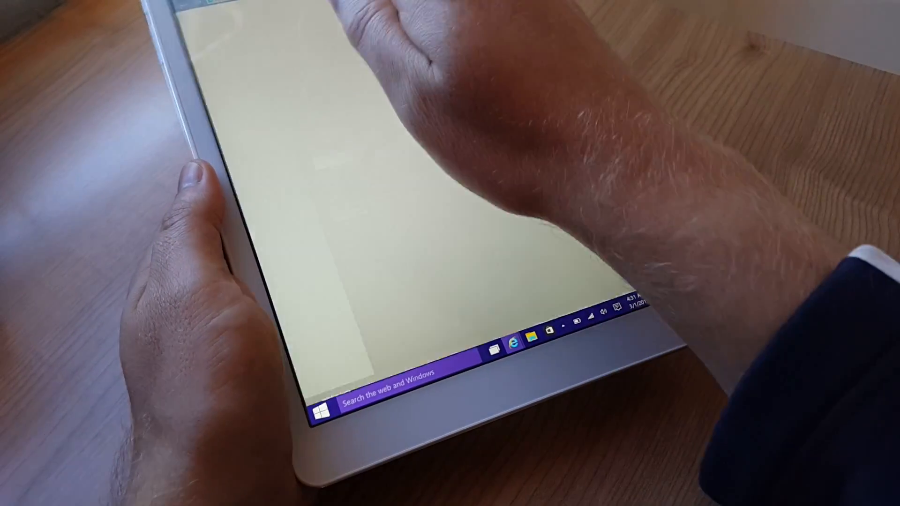
left_click(514, 345)
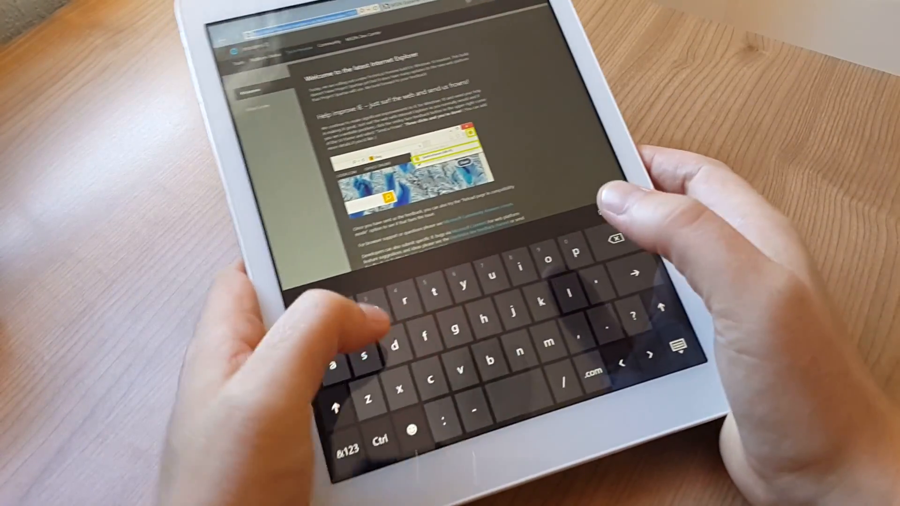
type("TechN")
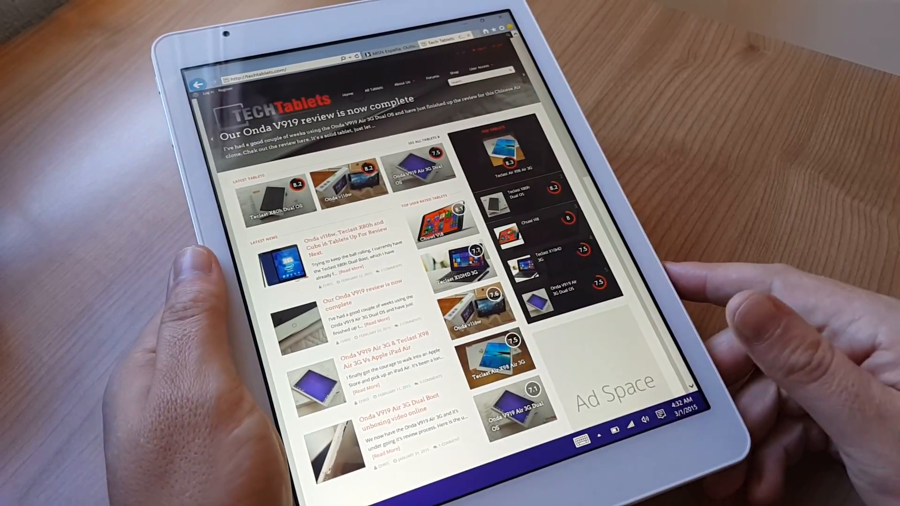
scroll("down", 3)
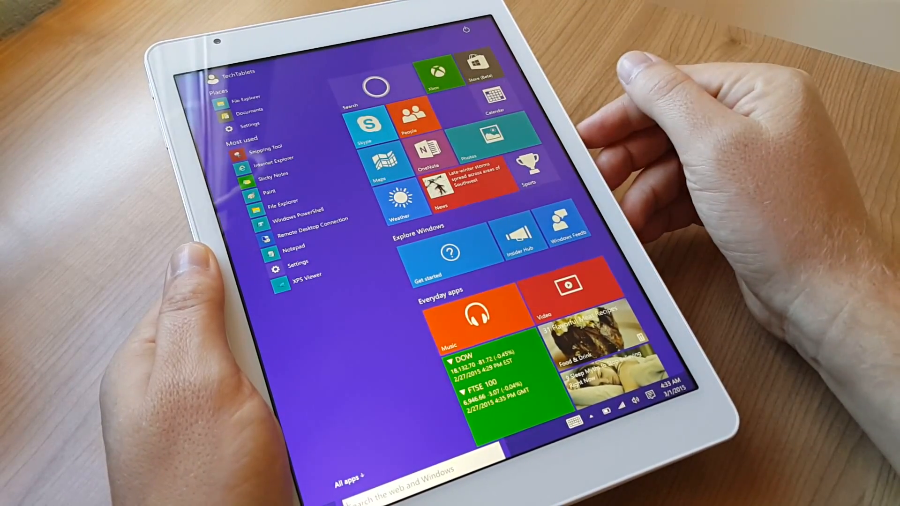
Dismiss the full-screen Start menu to reveal the desktop
left_click(352, 475)
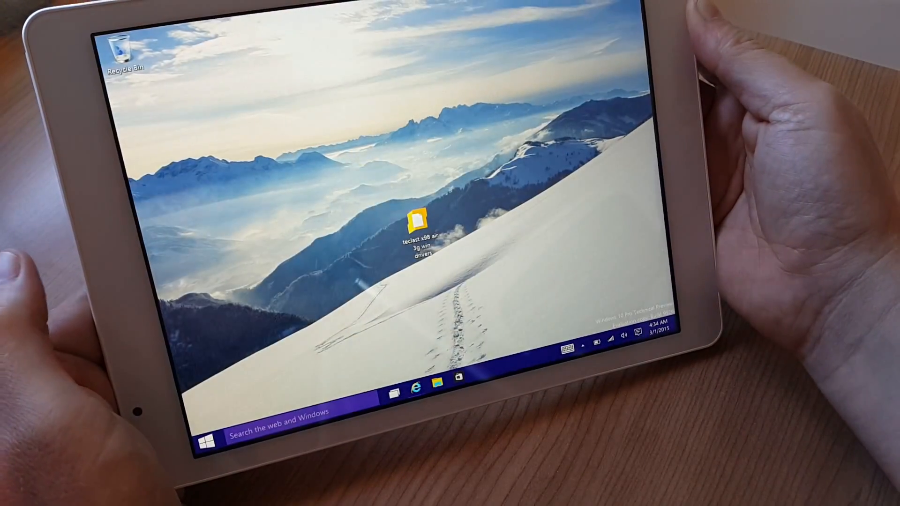
Scroll the Start menu tiles and launch the Camera app
left_click(634, 337)
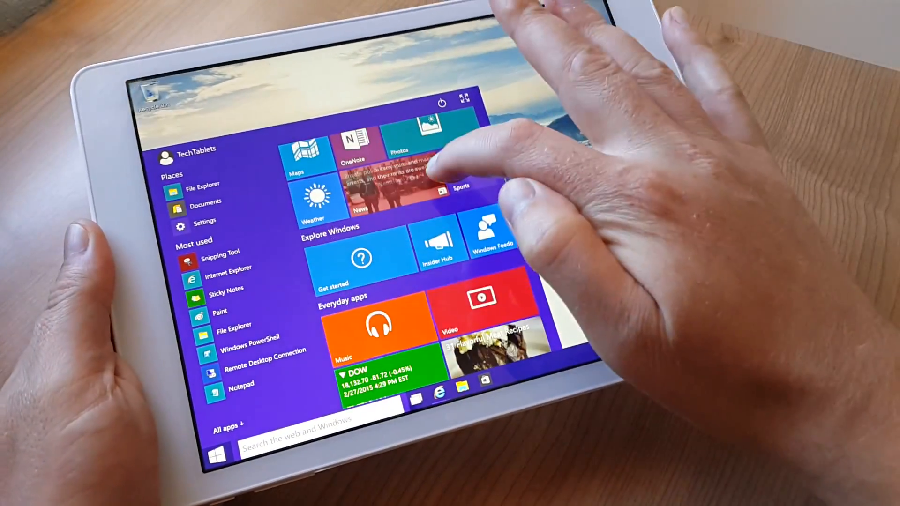
scroll("down", 3)
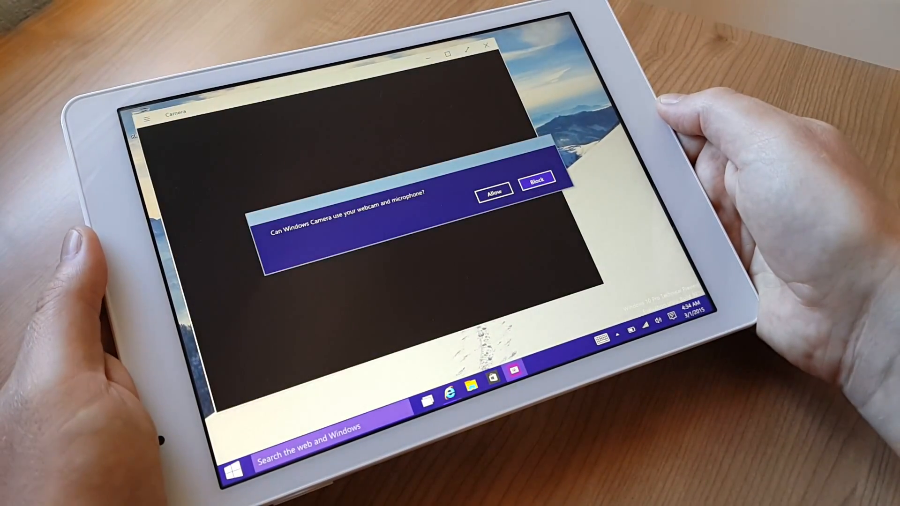
Allow Camera access to the webcam and microphone, then dismiss the camera error
left_click(494, 190)
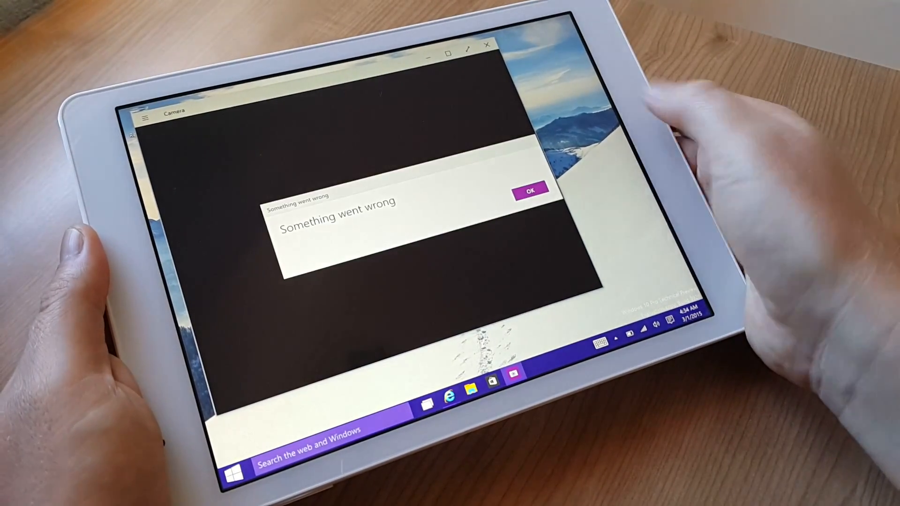
left_click(529, 189)
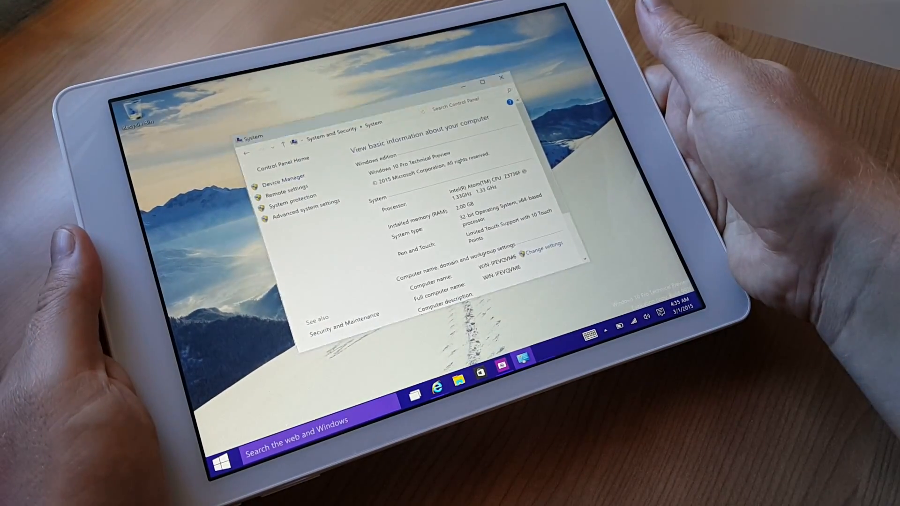
Open Device Manager and expand the Human Interface Devices list
left_click(289, 177)
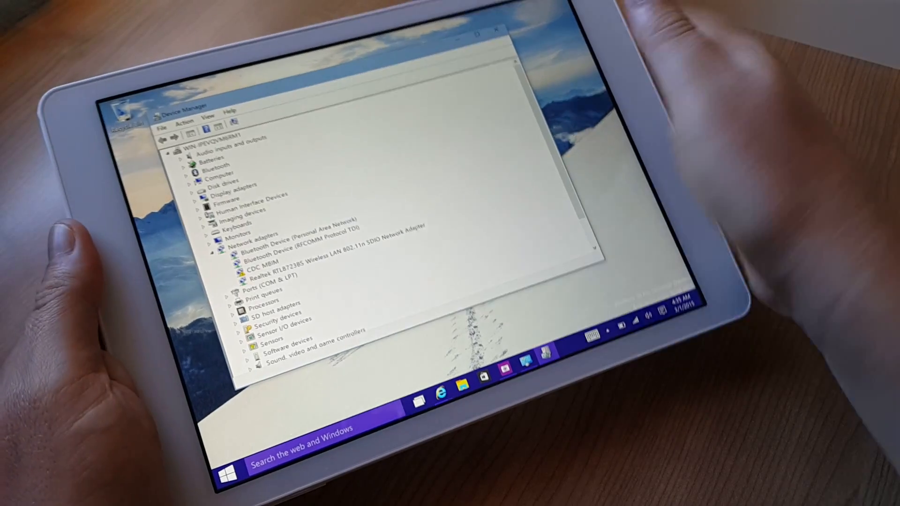
left_click(255, 202)
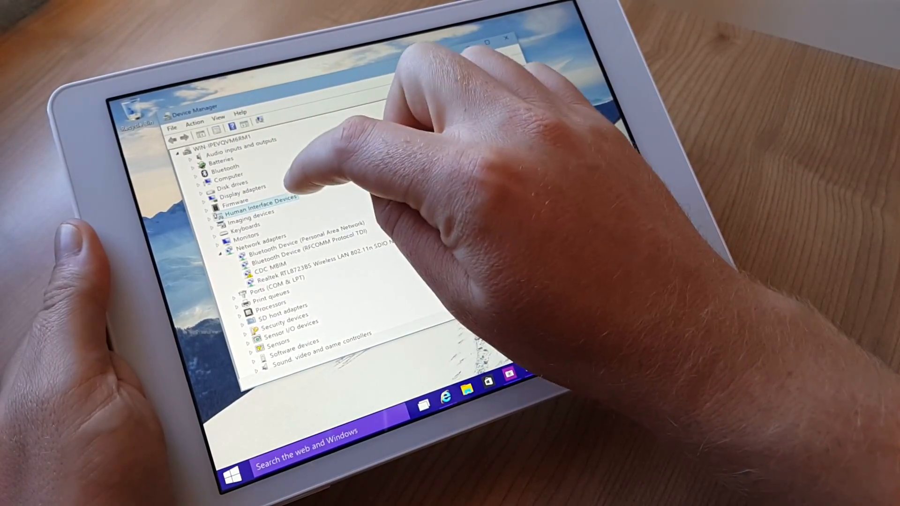
left_click(215, 197)
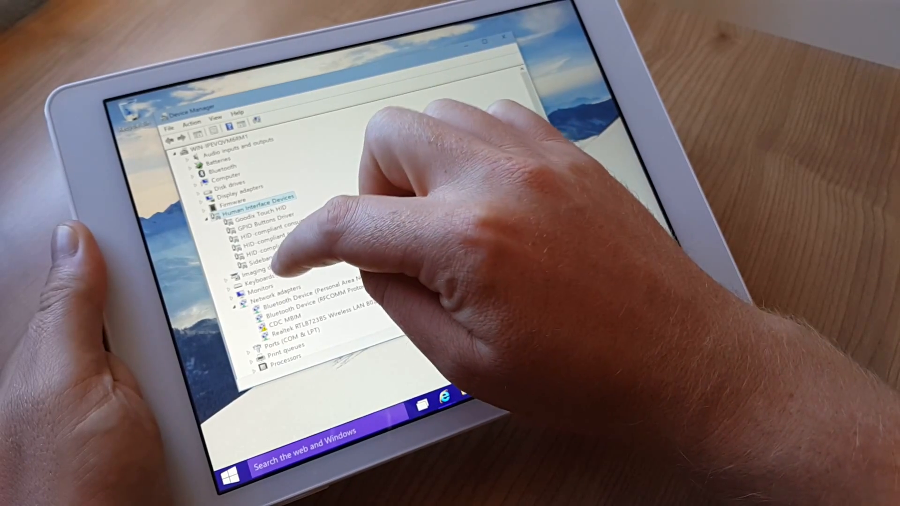
left_click(263, 262)
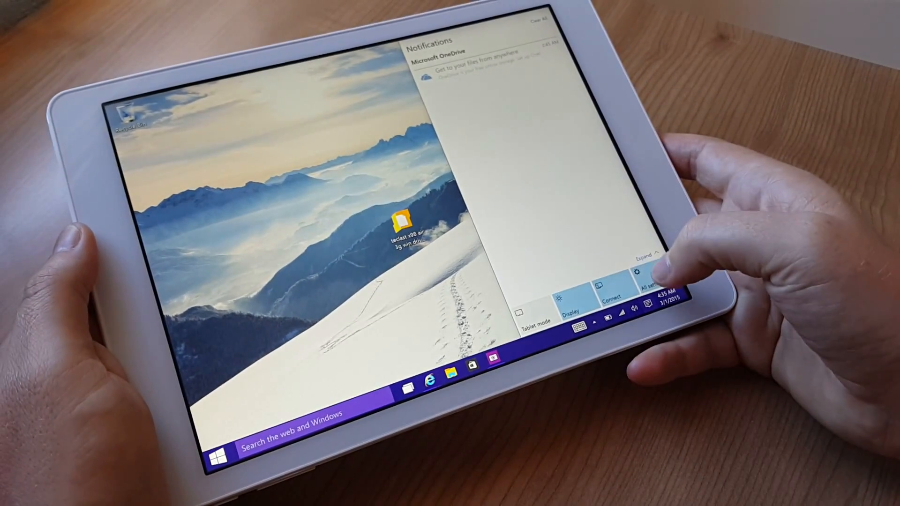
Toggle Battery saver on and back off in Settings, then view Tablet mode settings
left_click(650, 287)
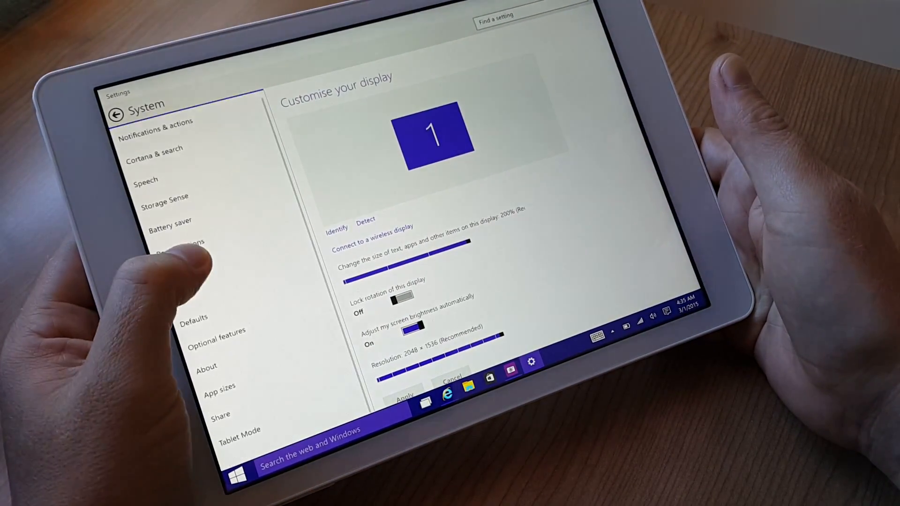
left_click(178, 239)
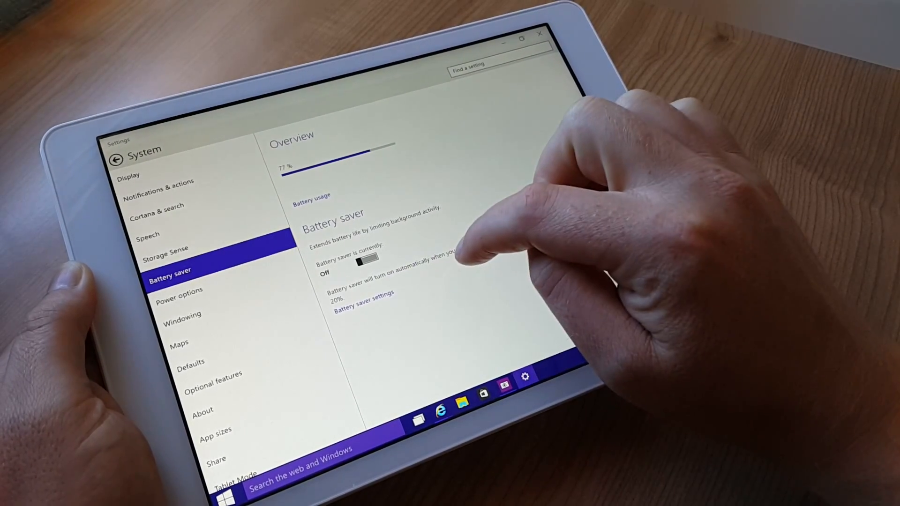
left_click(361, 263)
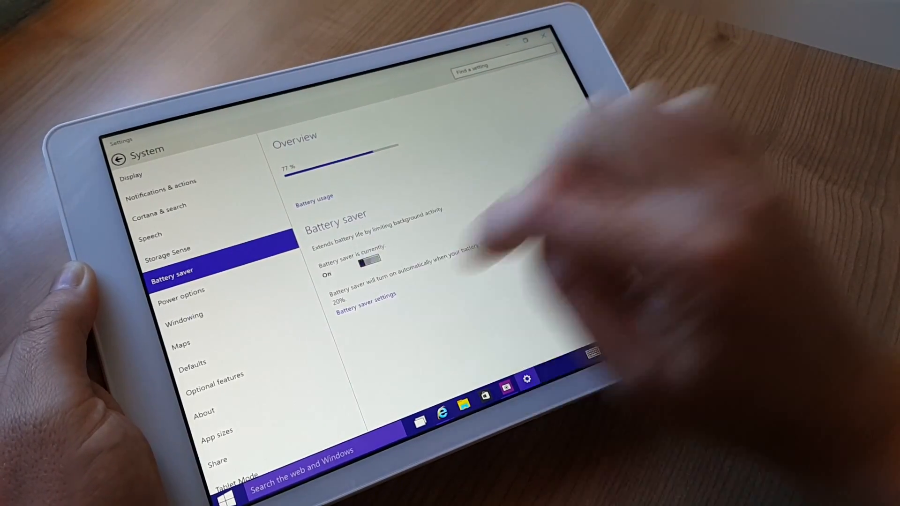
left_click(360, 261)
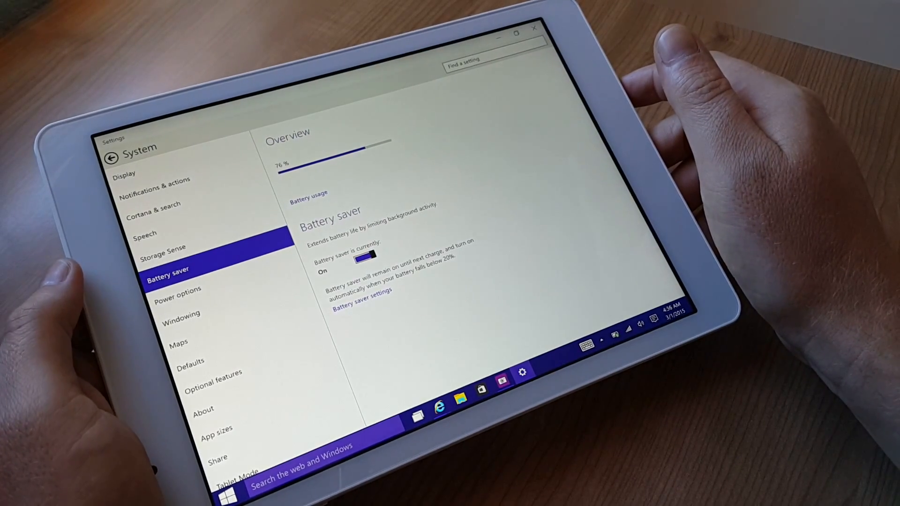
left_click(359, 256)
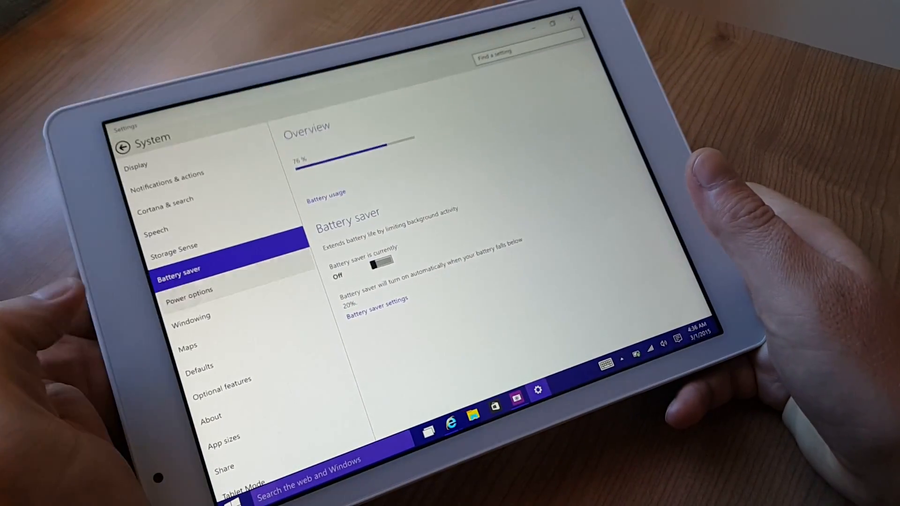
left_click(189, 270)
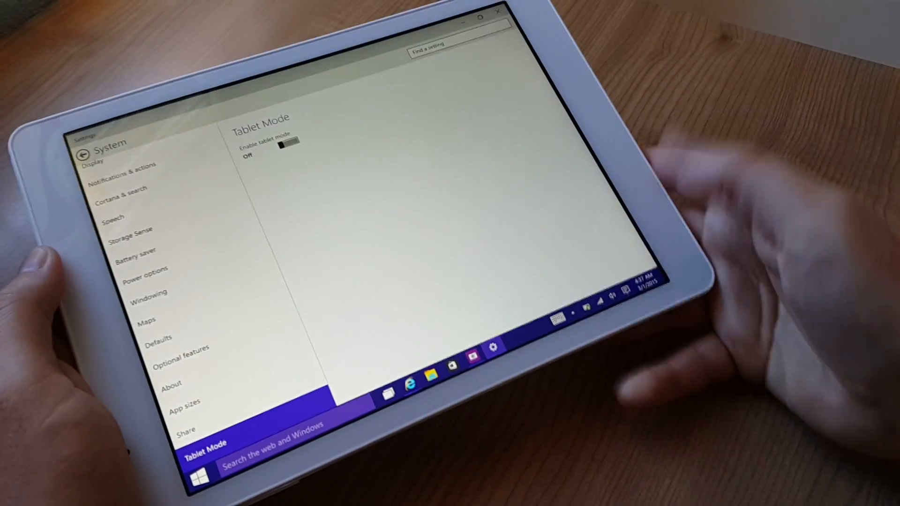
Launch the Store (Beta) app from the taskbar
left_click(634, 312)
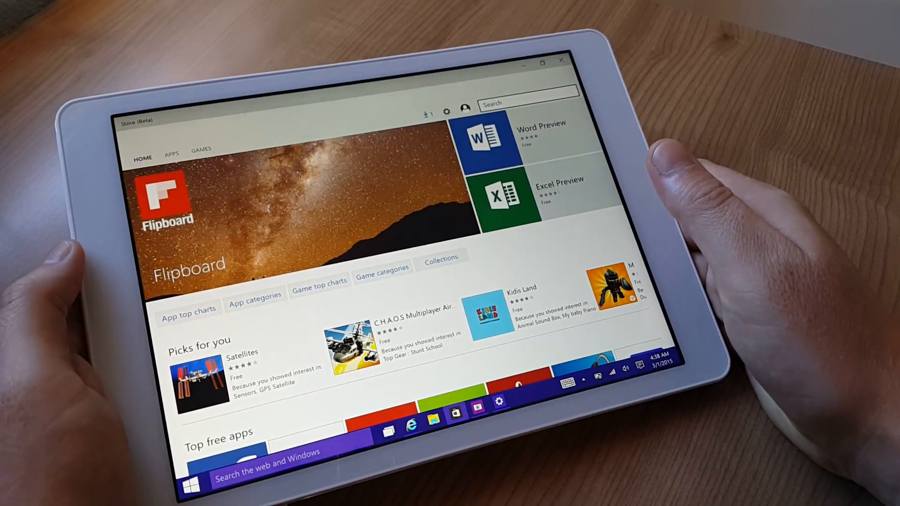
Scroll the Store (Beta) home page
scroll("down", 3)
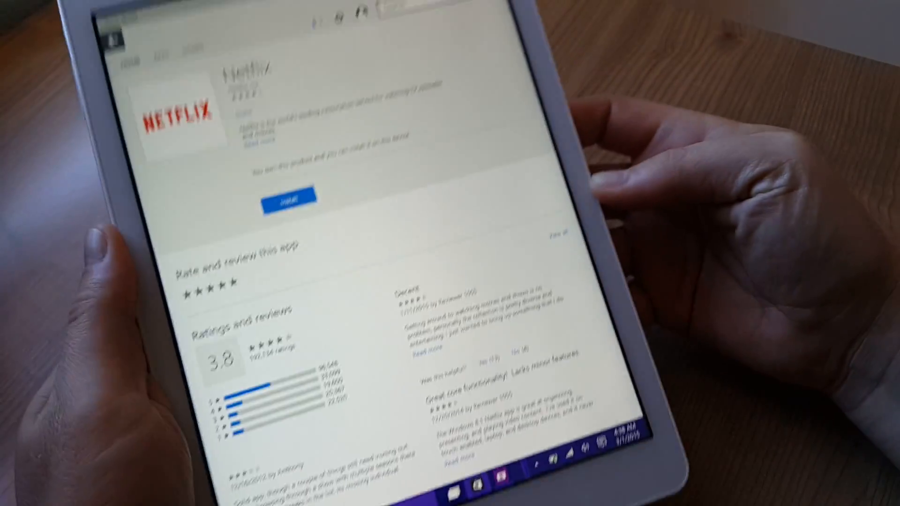
Scroll through the Netflix reviews, then show the WiFi page in Network & Internet settings
scroll("down", 3)
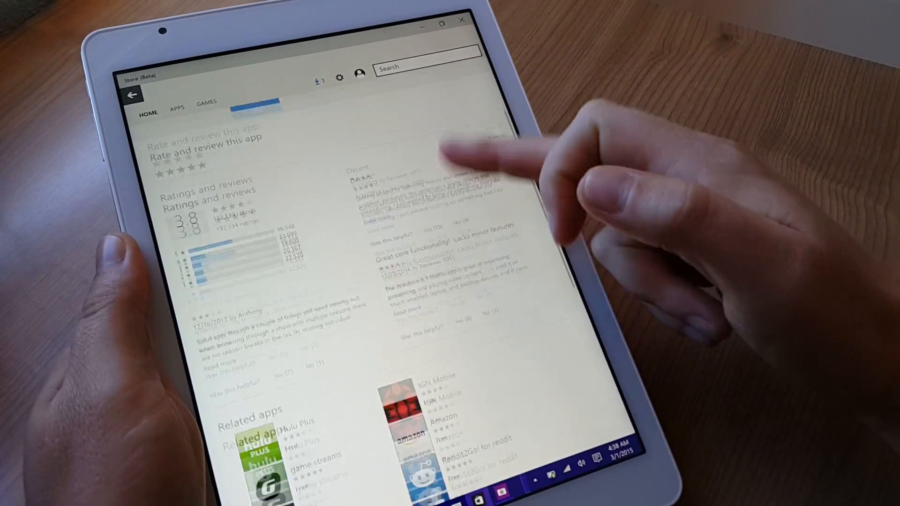
scroll("down", 3)
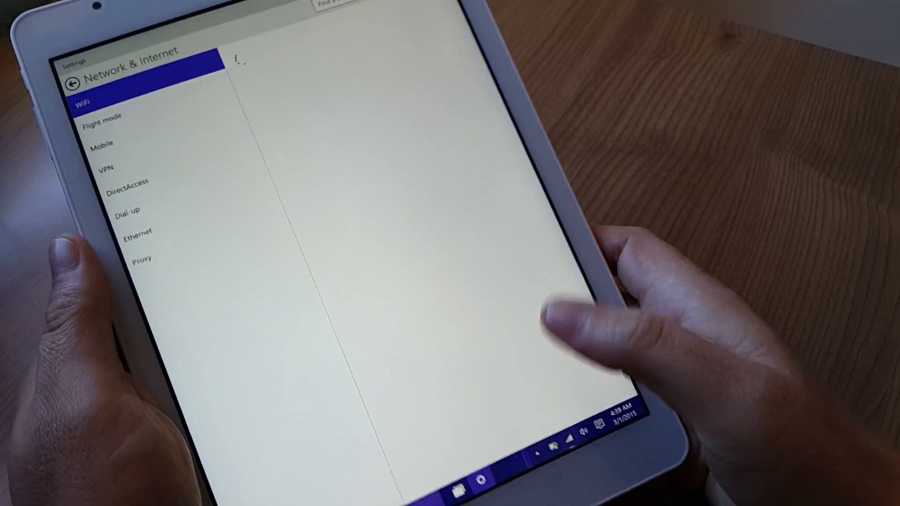
left_click(83, 100)
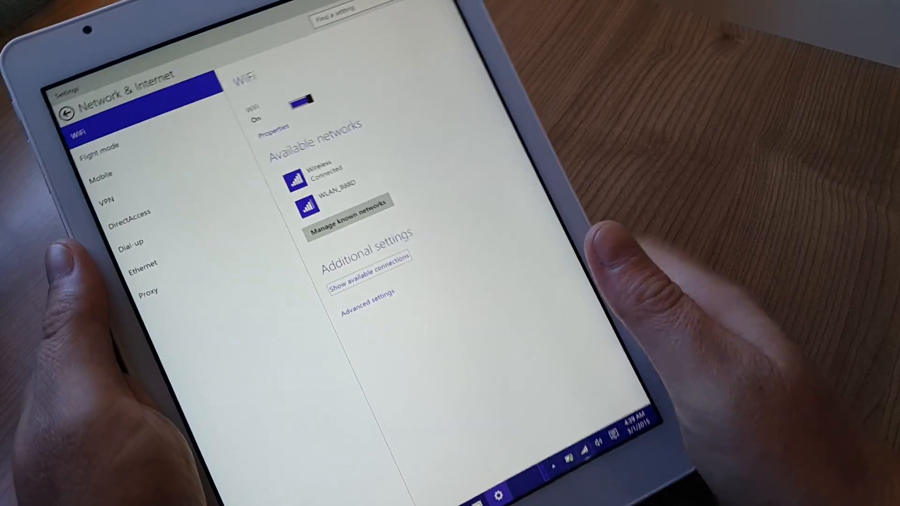
Turn off the GNSS device in Flight mode, then show the Mobile network page
left_click(101, 147)
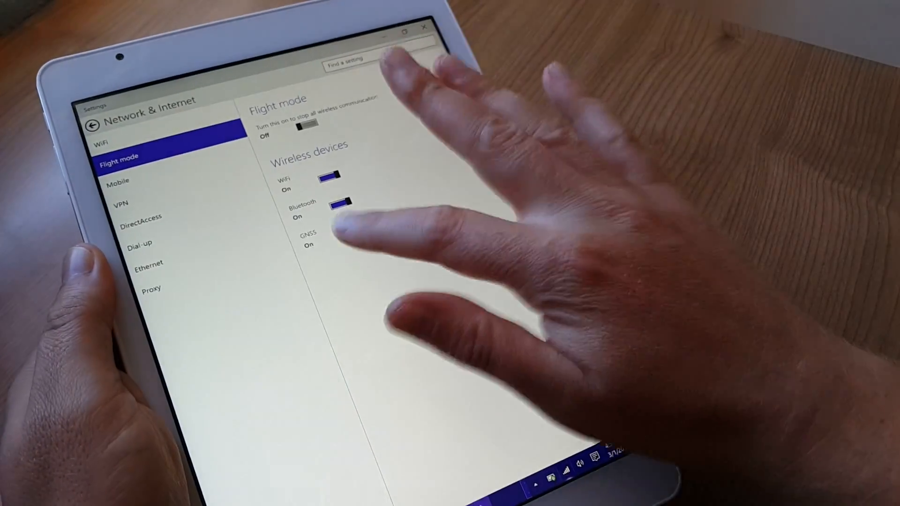
left_click(354, 231)
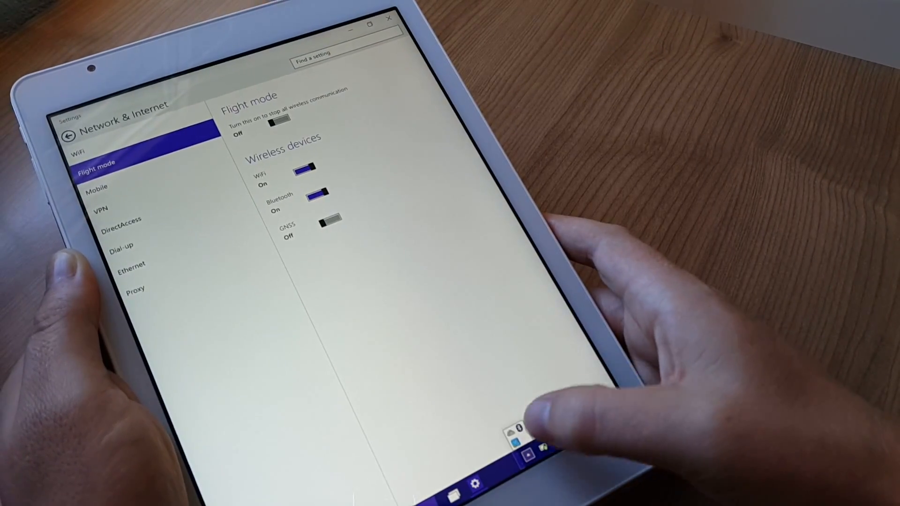
right_click(519, 429)
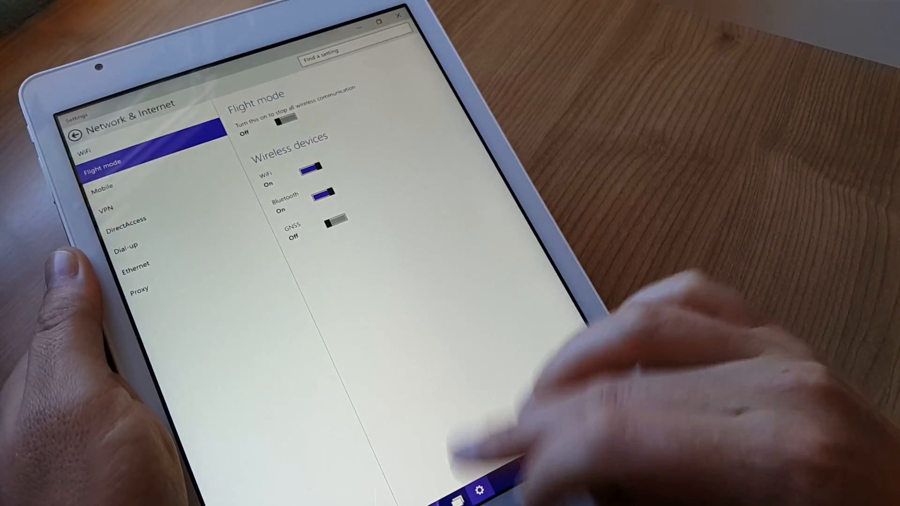
left_click(102, 185)
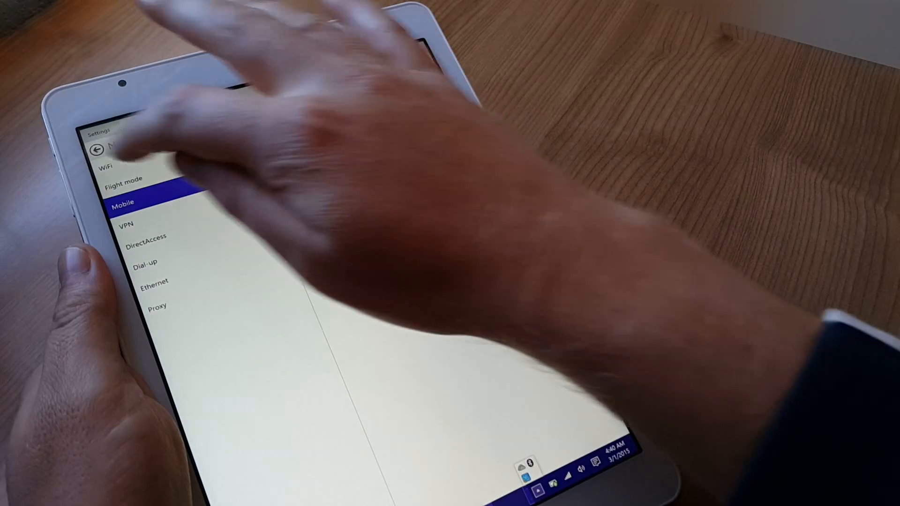
Check Windows Update under Update & recovery, then close Settings to the desktop
left_click(99, 150)
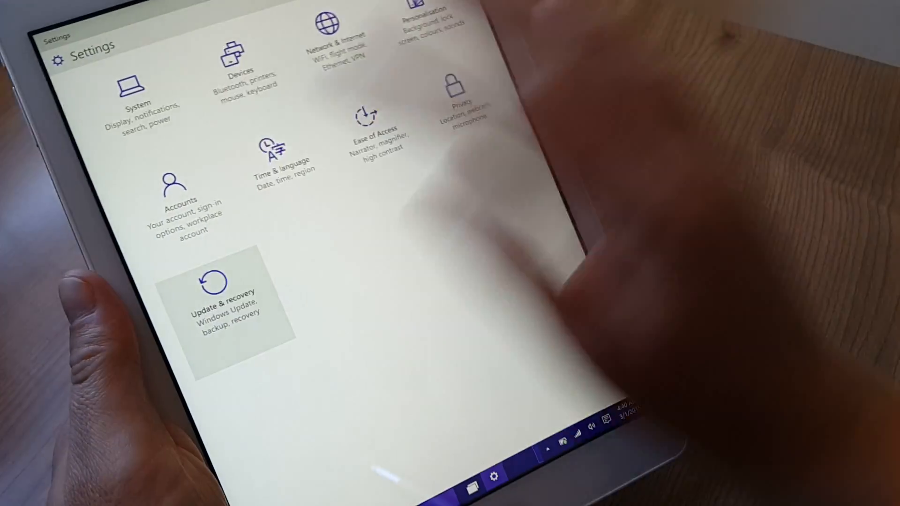
left_click(222, 298)
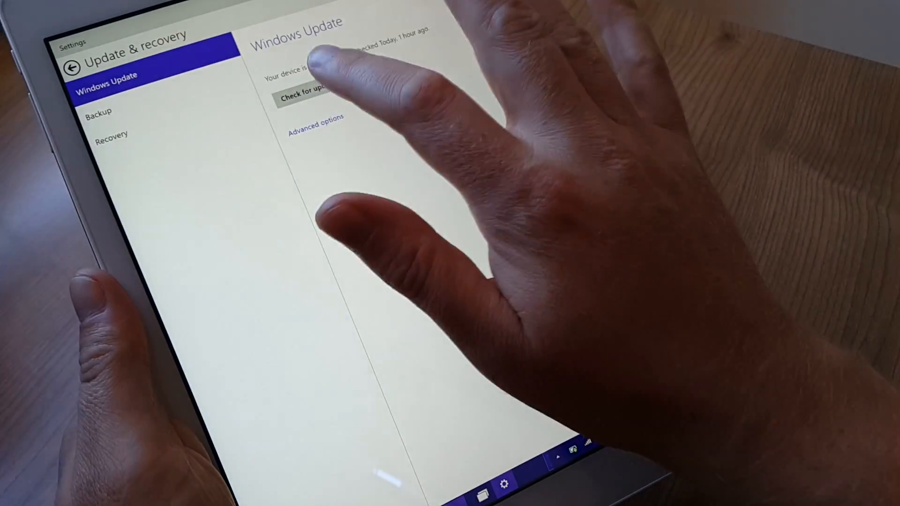
left_click(304, 97)
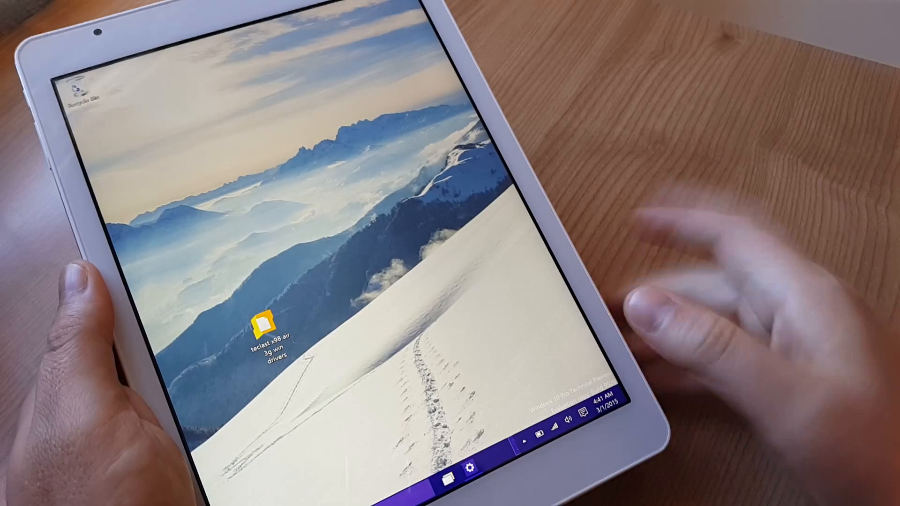
Bring up the touch keyboard from its taskbar notification-area icon
left_click(596, 404)
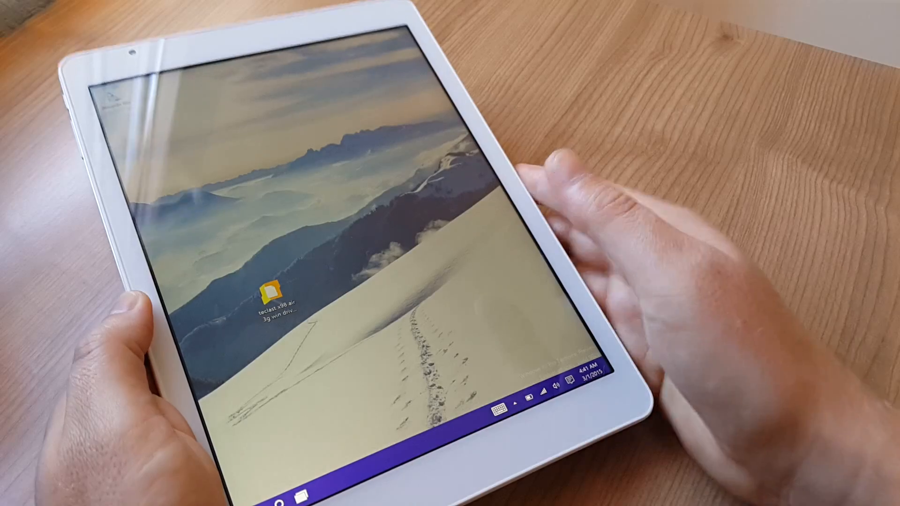
left_click(498, 394)
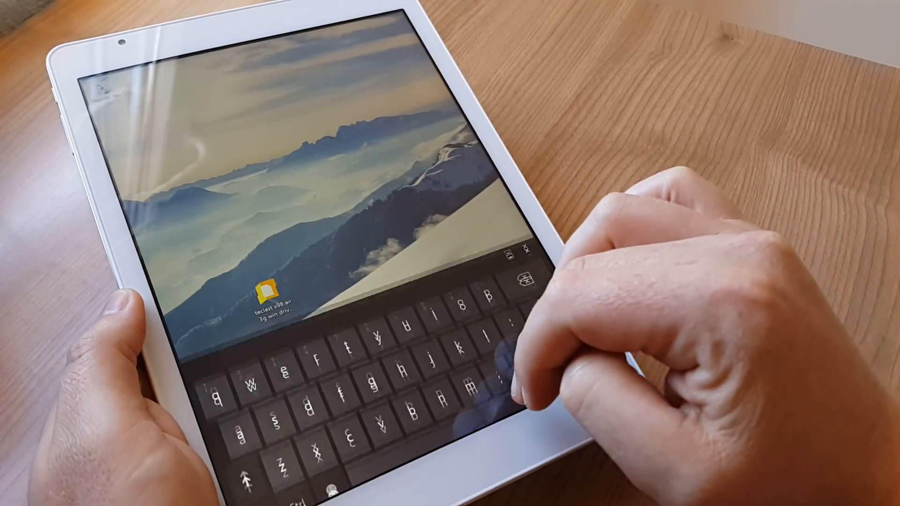